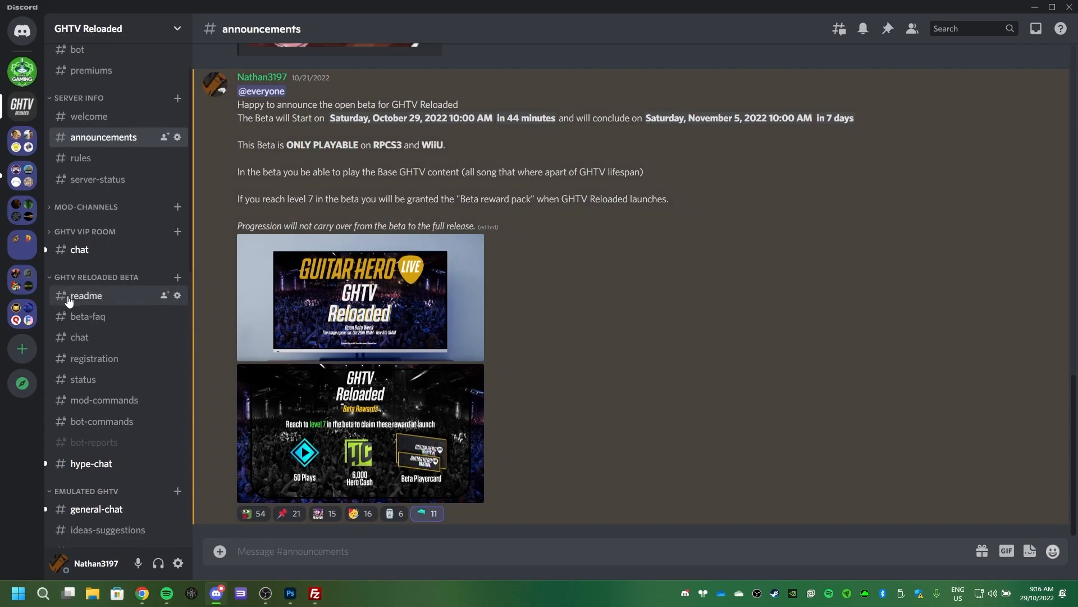
Open the GHTV Reloaded beta #readme channel and scroll to the WiiU Only instructions.
left_click(85, 295)
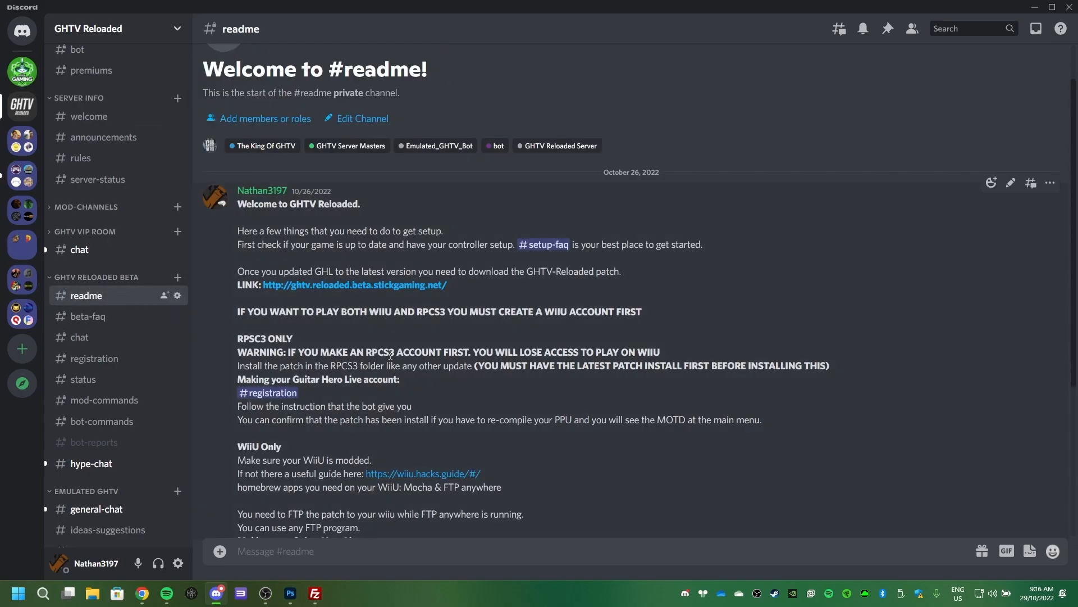
scroll("down", 3)
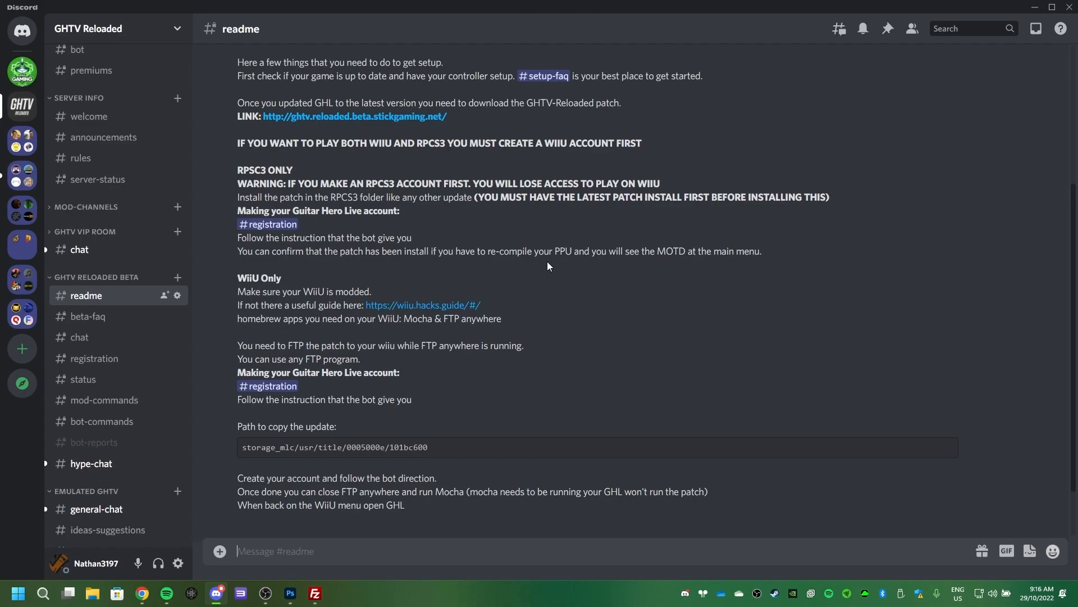
mouse_move(318, 226)
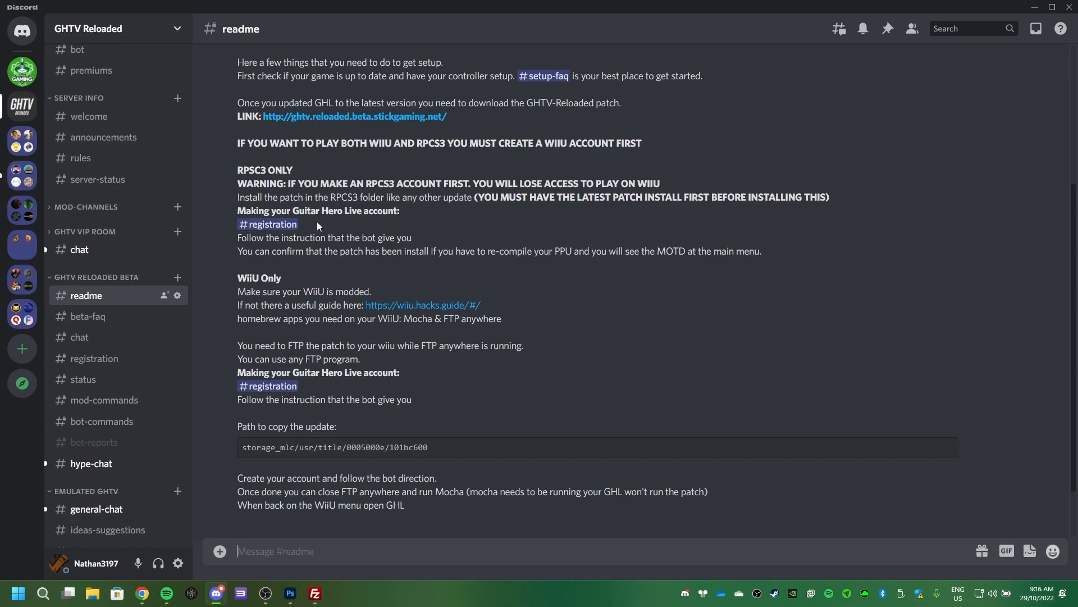
mouse_move(579, 272)
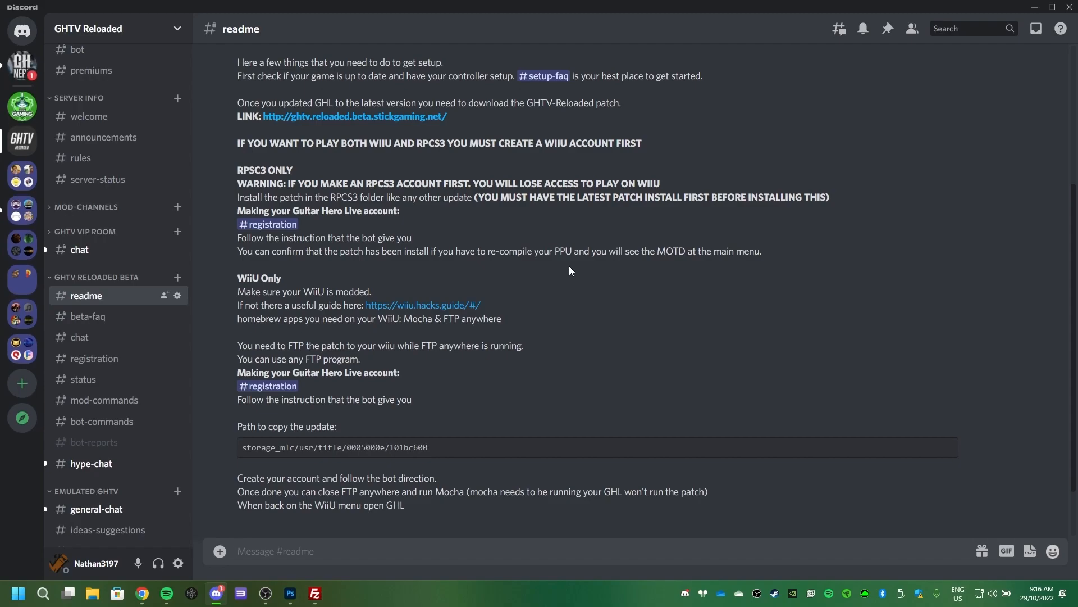
mouse_move(410, 176)
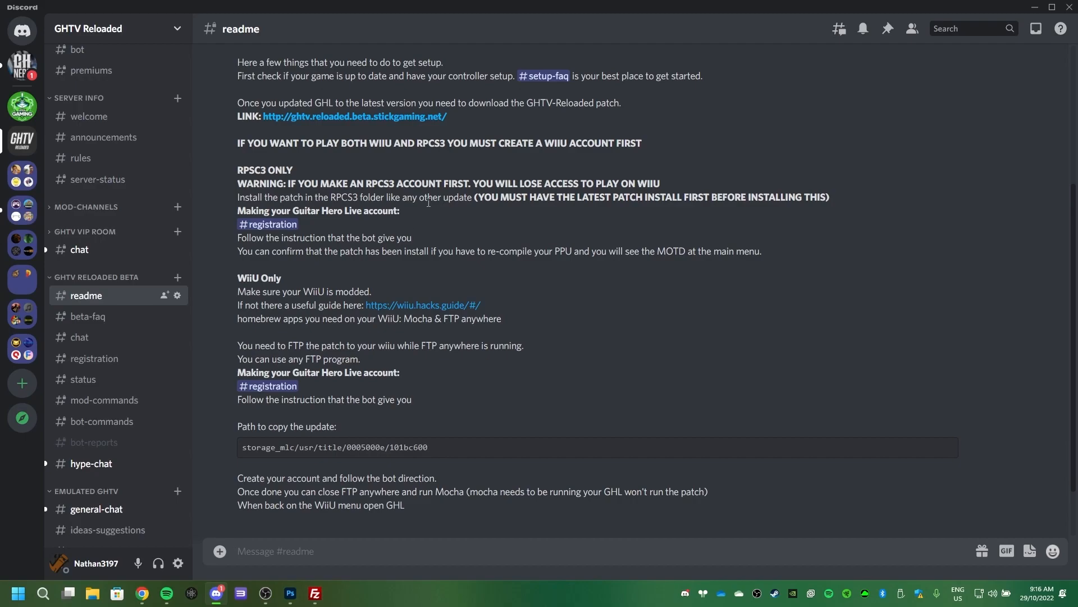
mouse_move(370, 269)
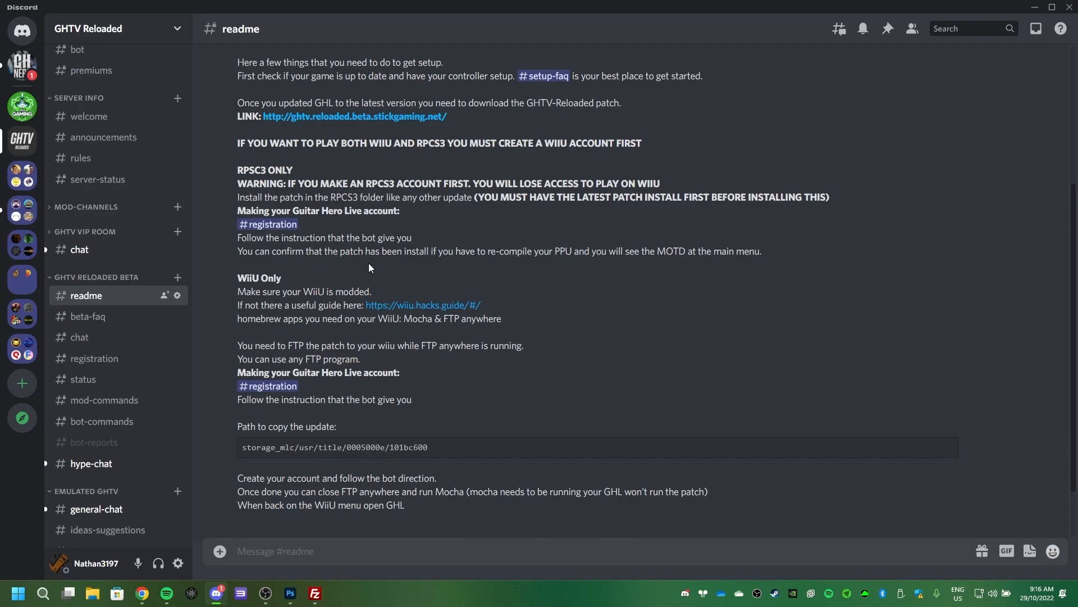
mouse_move(487, 321)
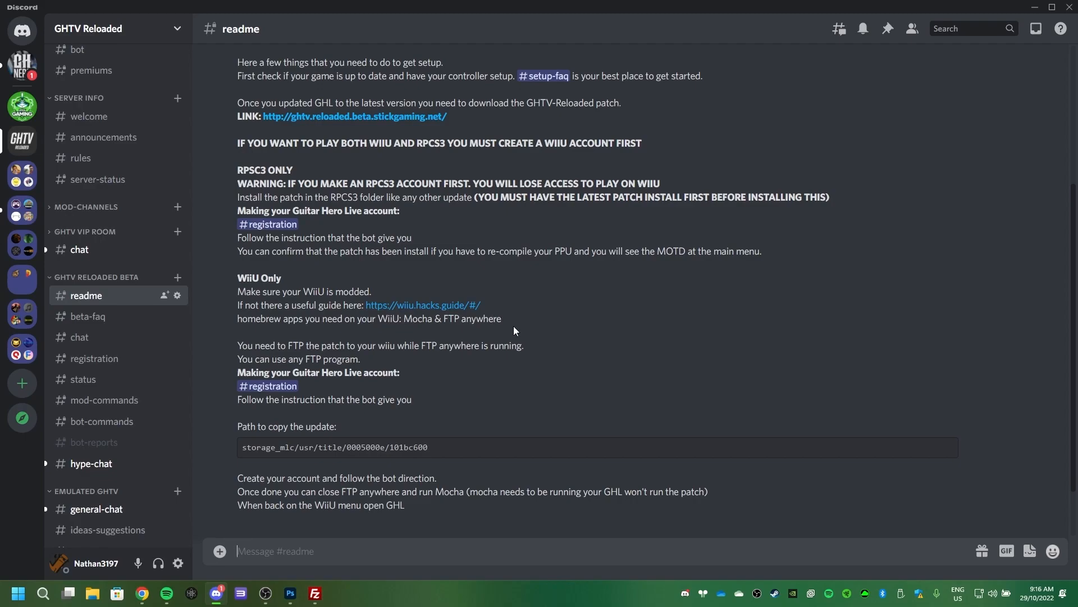
mouse_move(479, 319)
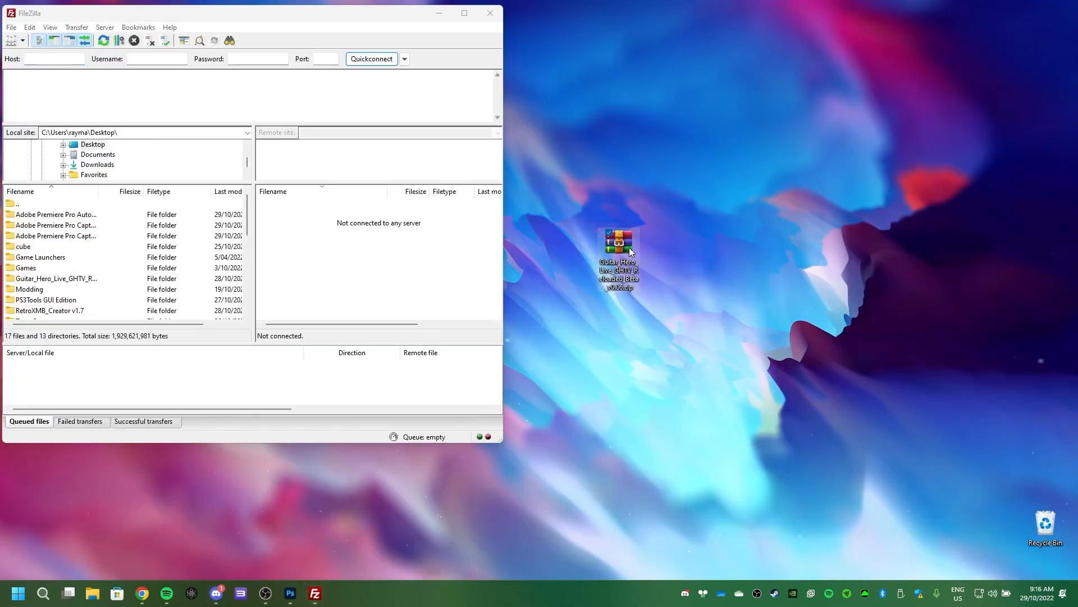
mouse_move(616, 244)
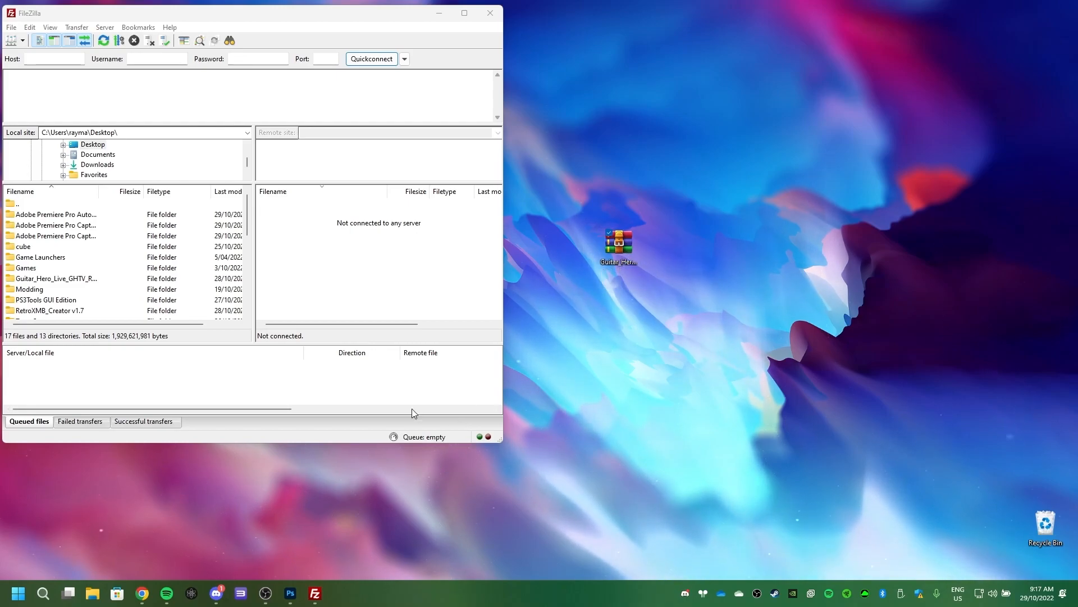
Extract the WIIU folder from the beta zip to the desktop, close WinRAR, return to Discord.
double_click(616, 242)
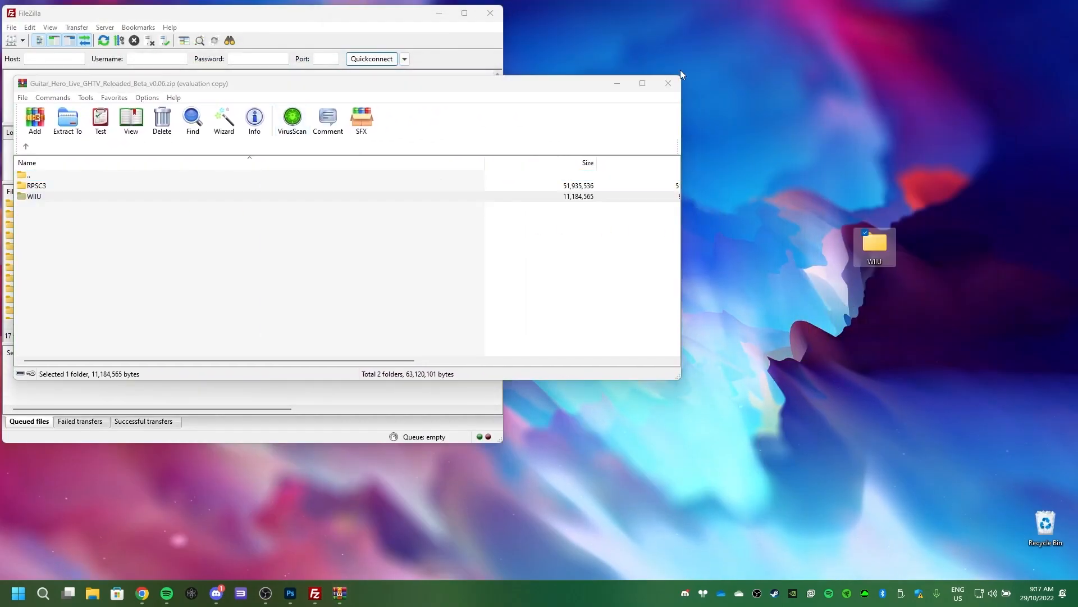
left_click(667, 83)
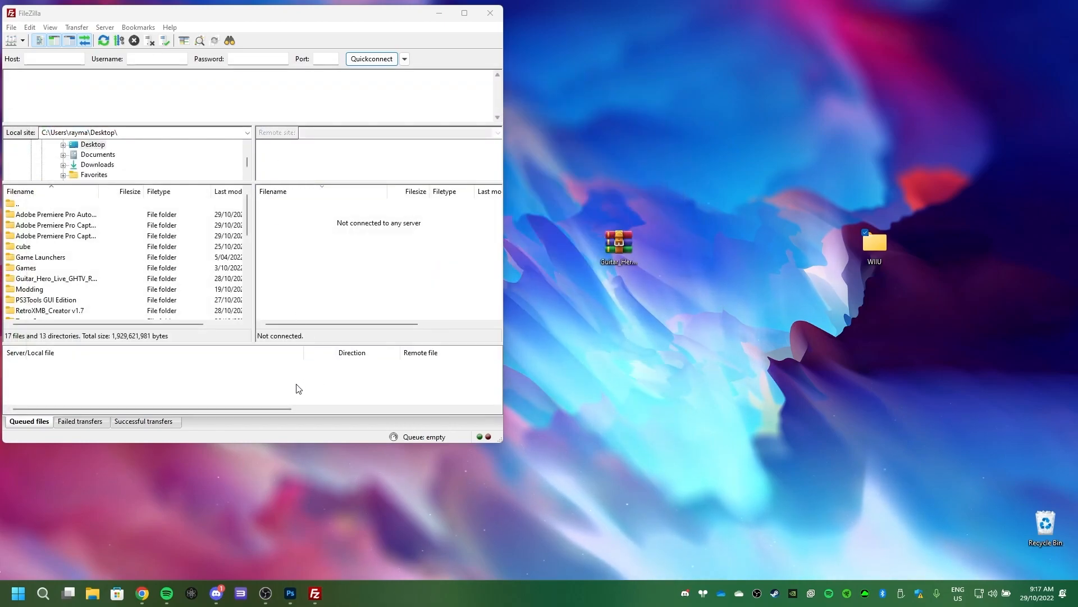
left_click(215, 593)
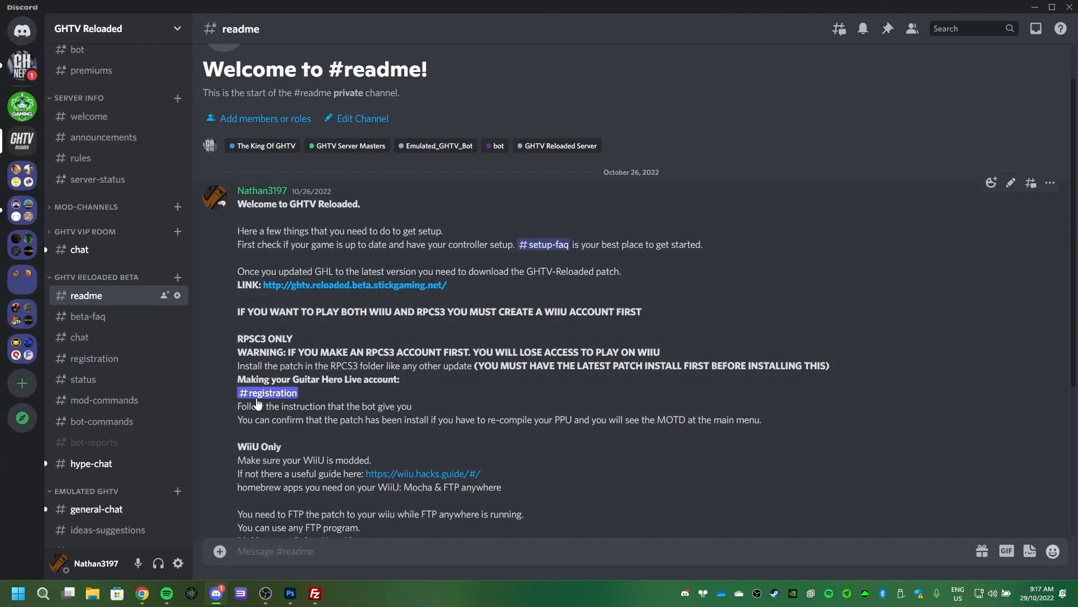
left_click(266, 392)
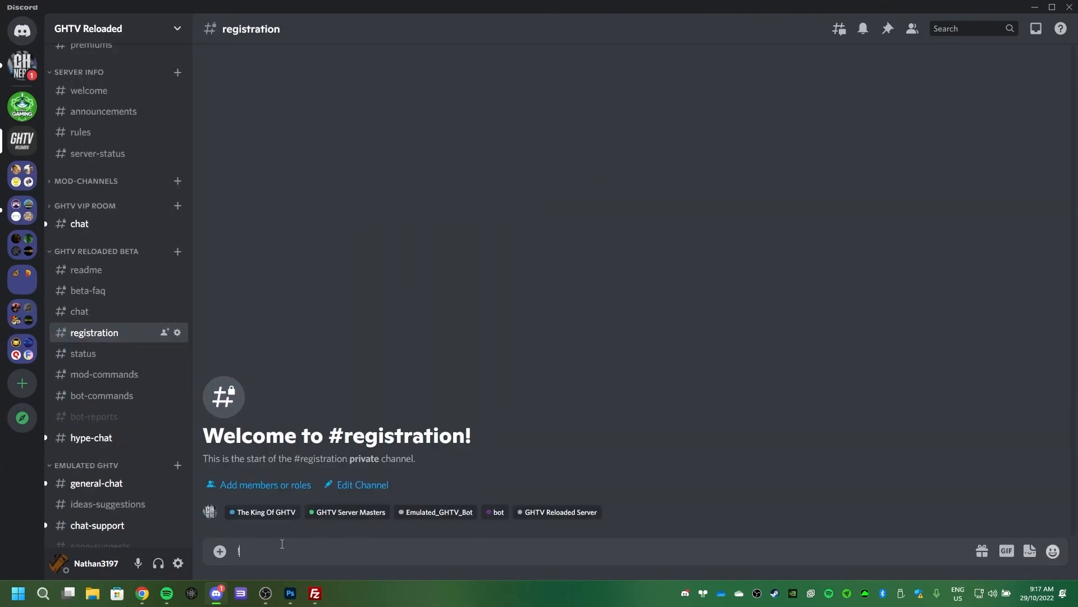
type("!reg")
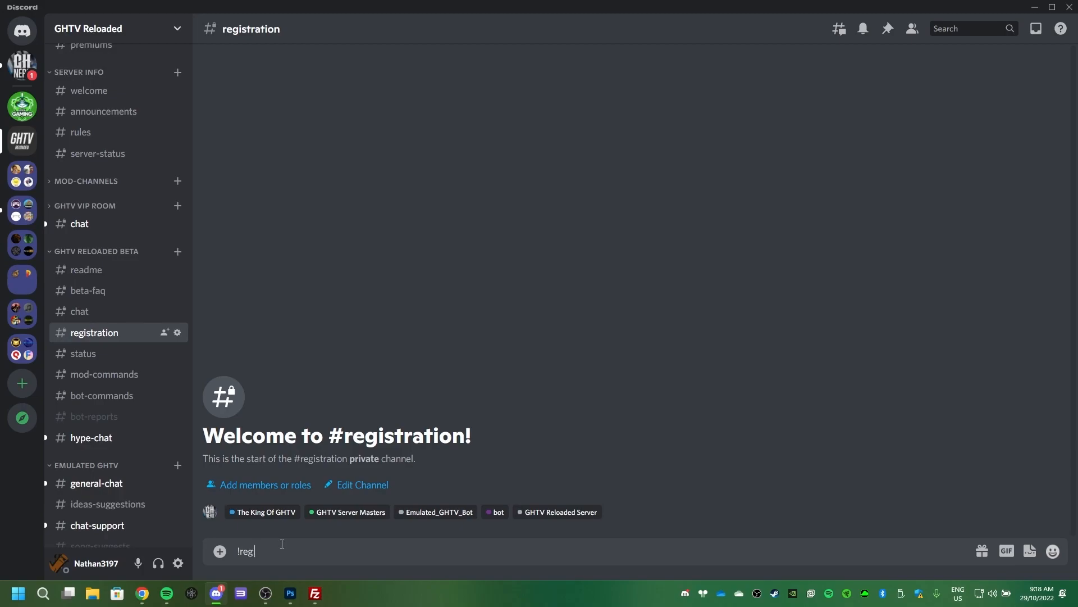
type("Nathan3108")
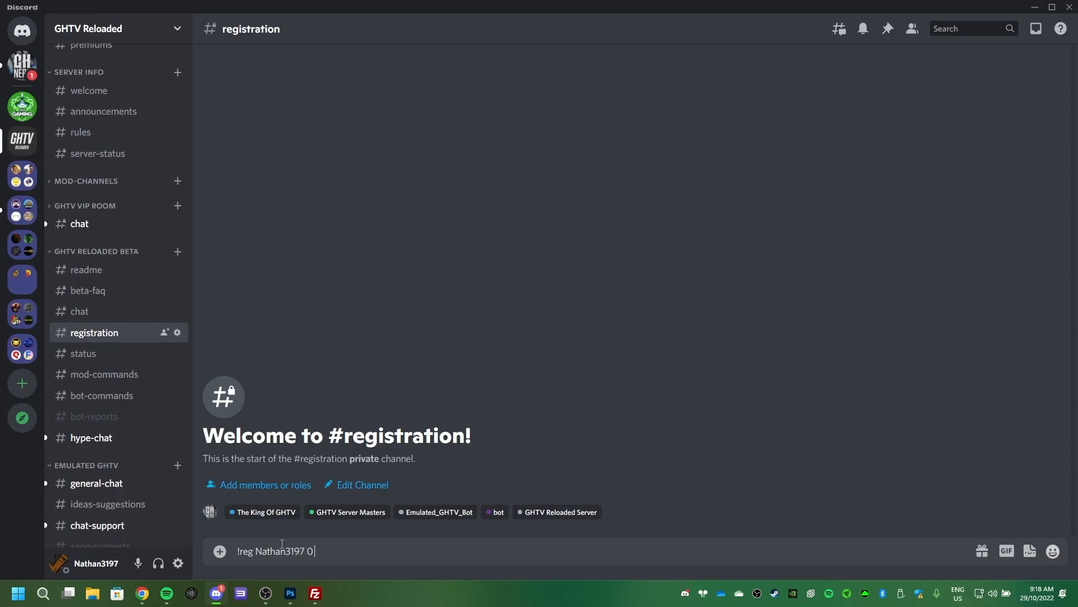
type("Nintendo")
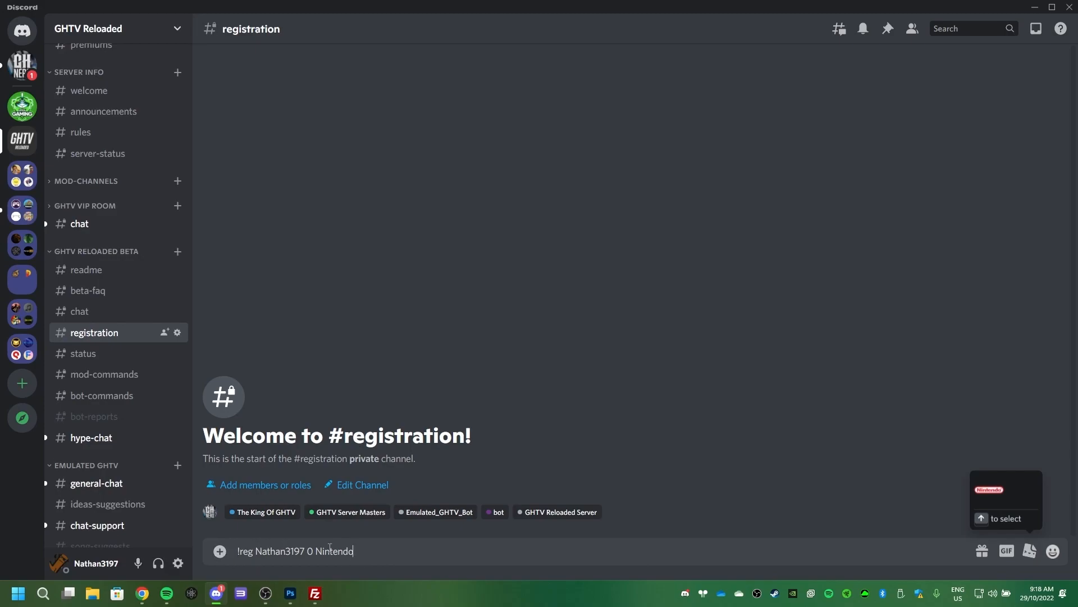
double_click(279, 551)
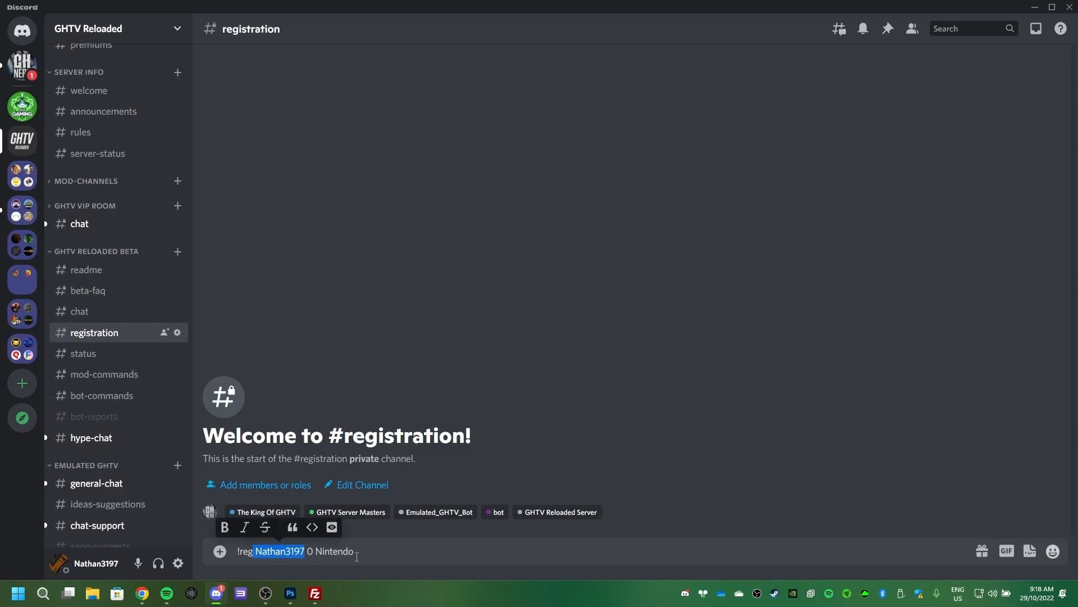
key("enter")
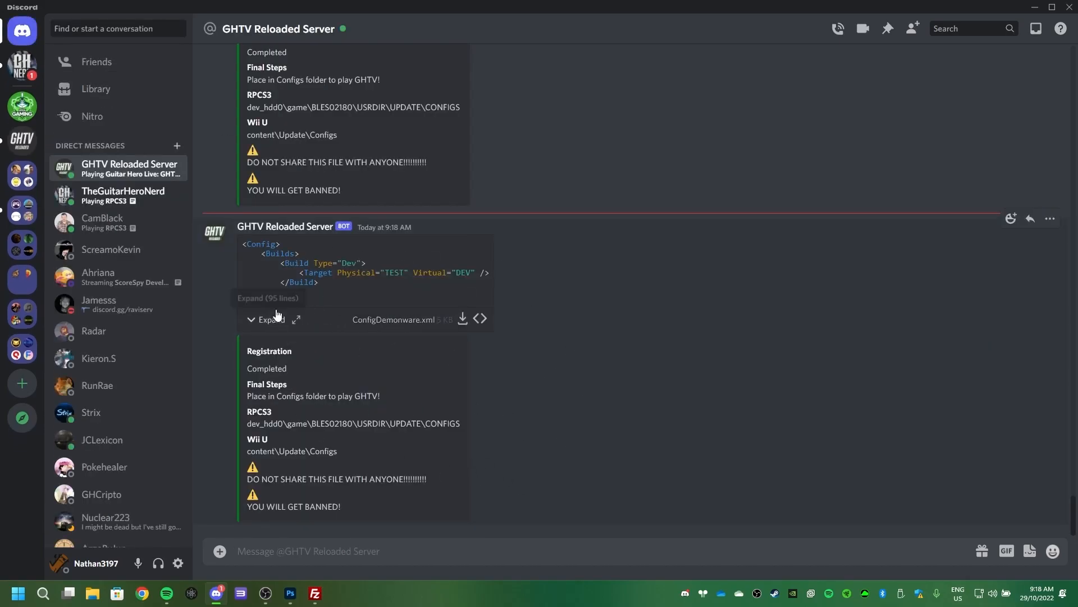
mouse_move(462, 319)
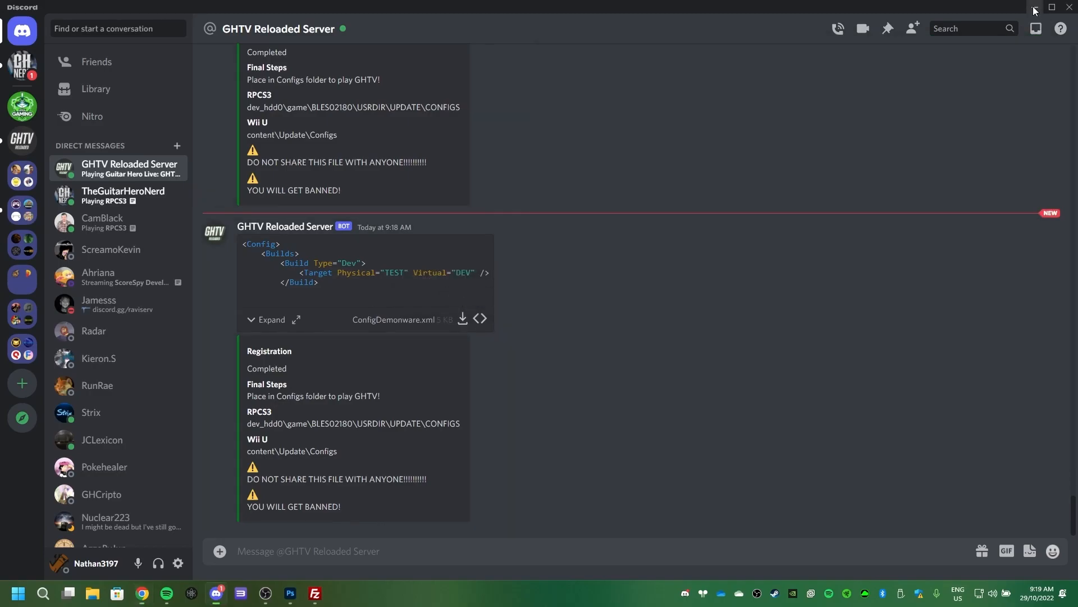
left_click(462, 319)
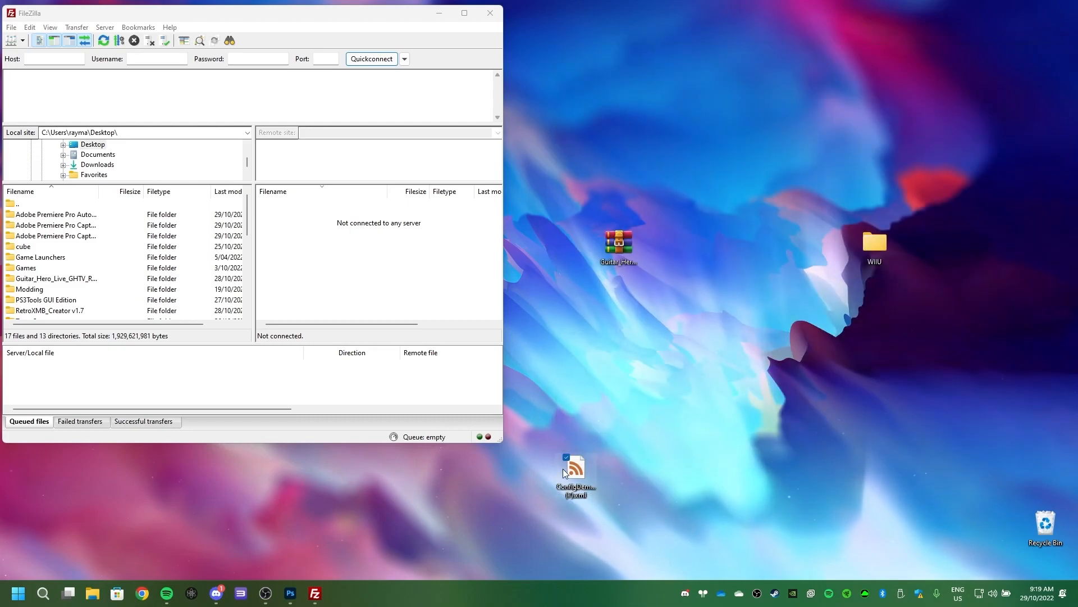
Move ConfigDemonware.xml beside the WIIU folder and open the WIIU folder in File Explorer.
right_click(576, 472)
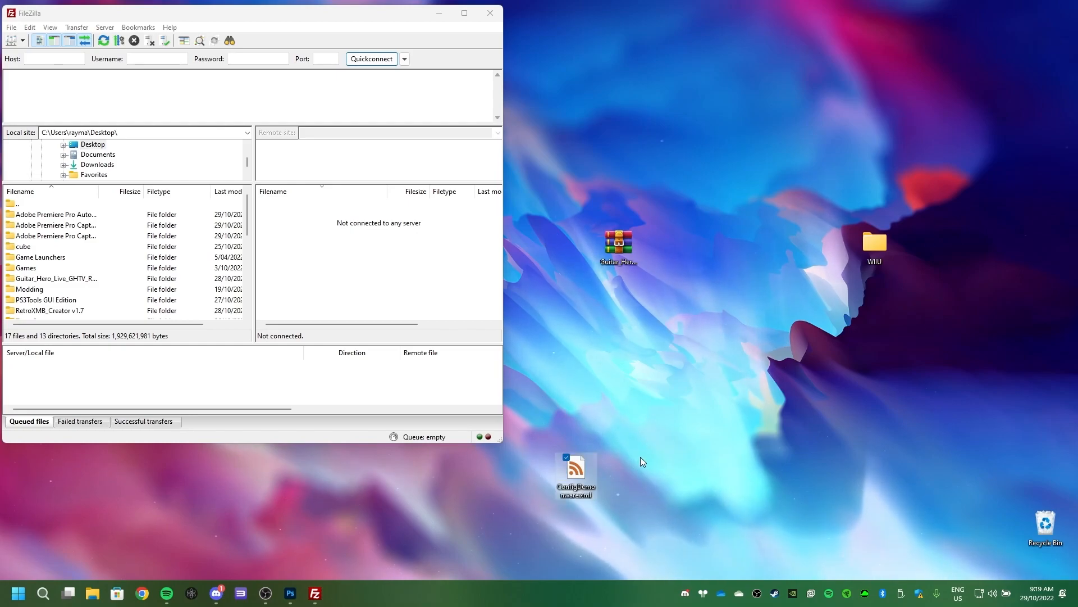
left_click_drag(576, 475, 832, 186)
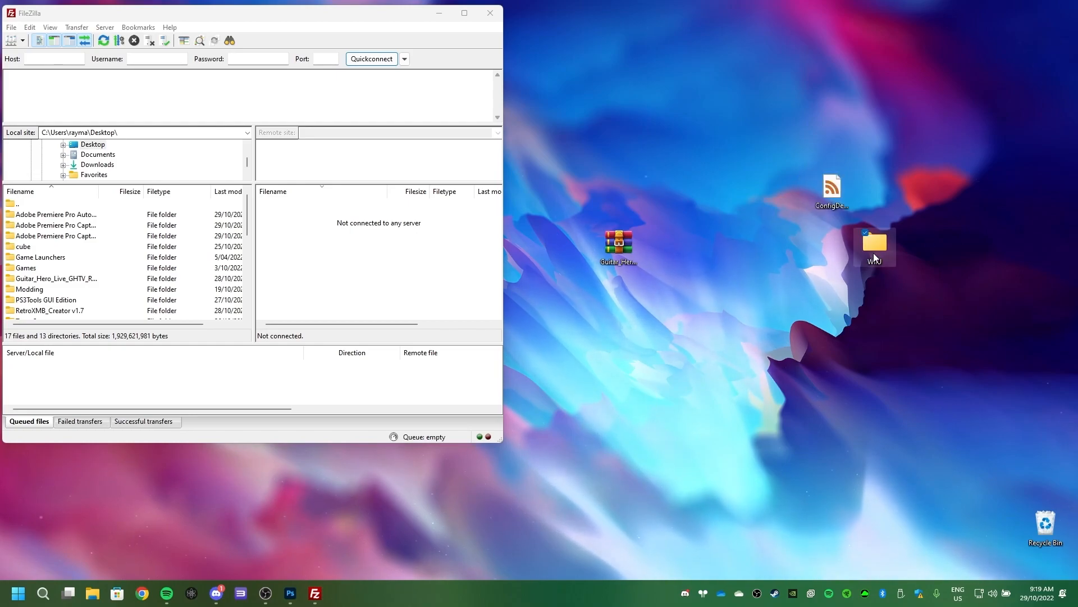
double_click(874, 241)
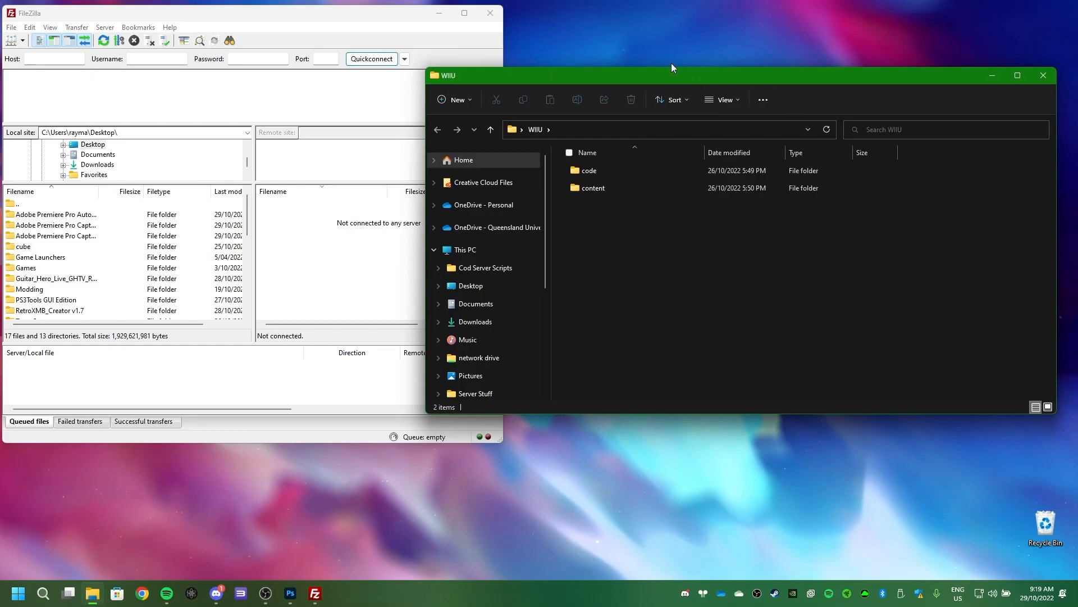
mouse_move(420, 321)
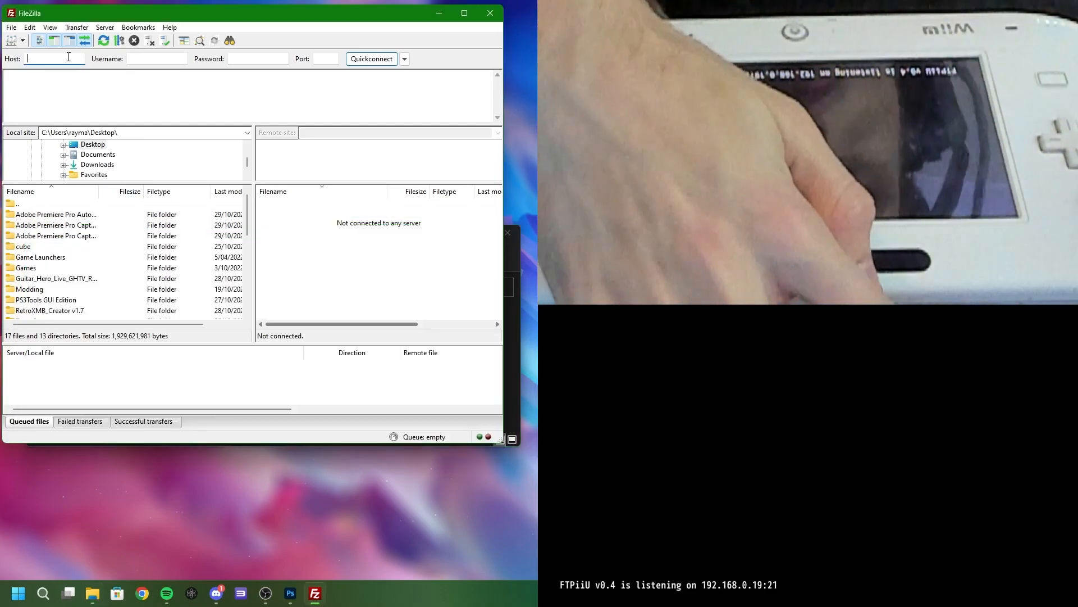
Quickconnect to the Wii U at 192.168.0.19, accepting the insecure FTP warning.
type("192.168.0.19")
left_click(325, 59)
type("21")
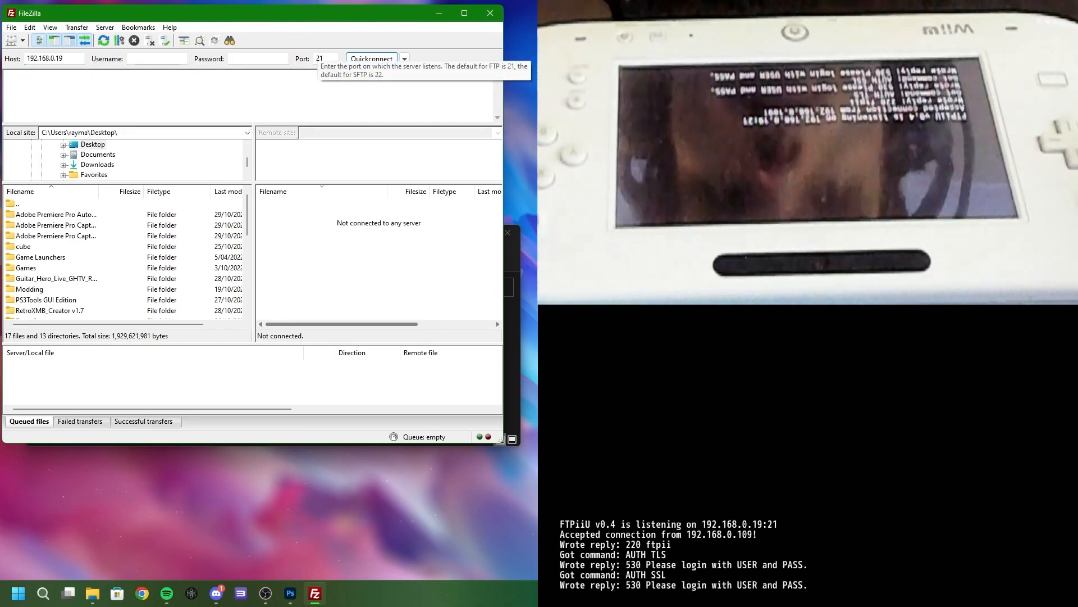
left_click(370, 58)
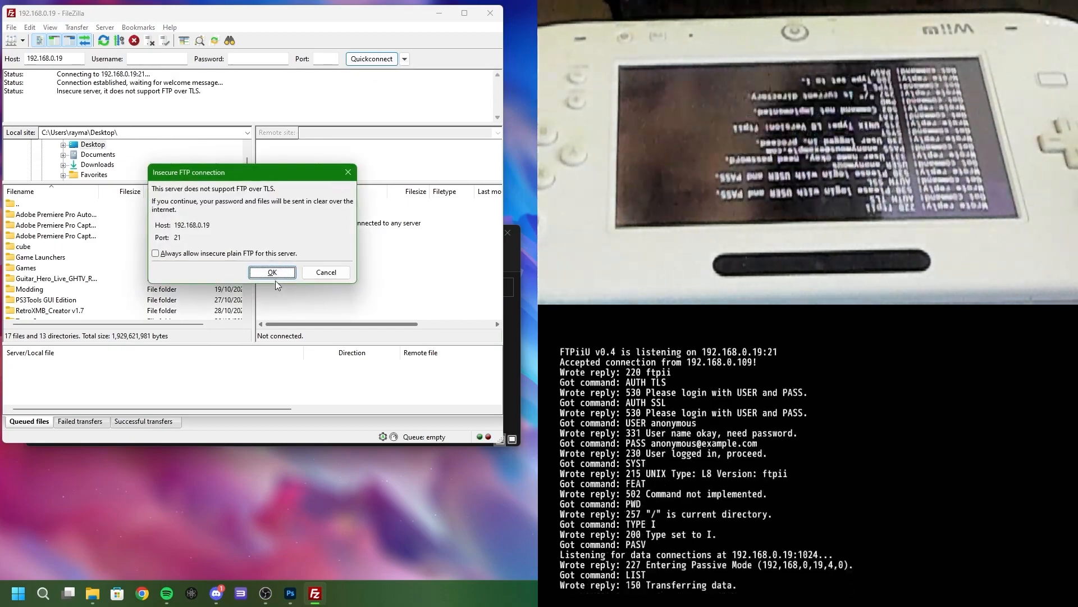
left_click(272, 272)
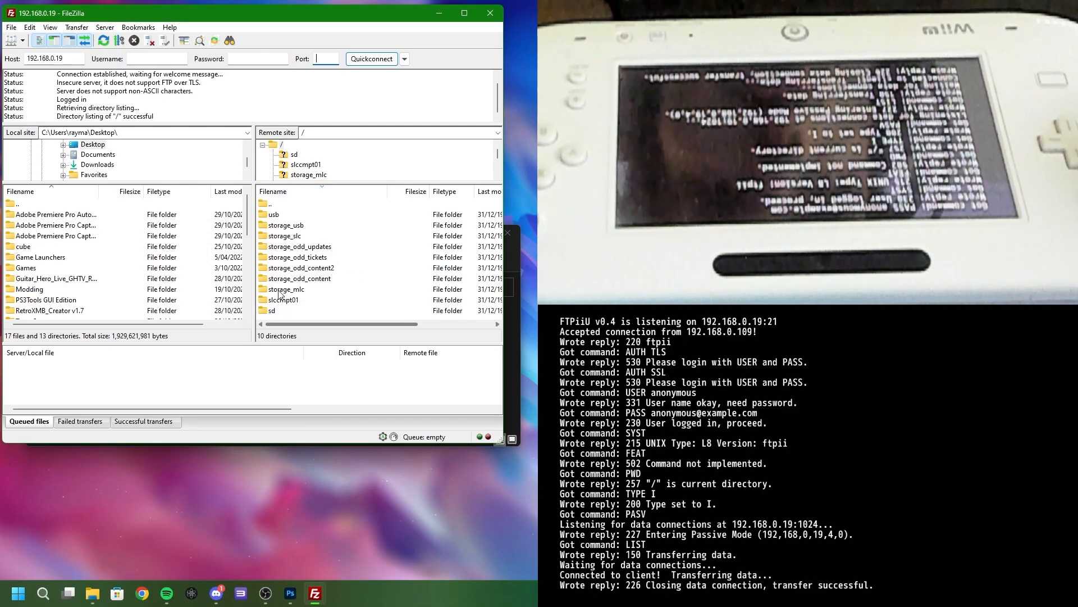
Browse the console to storage_mlc/usr/title/0005000e/101bc600.
double_click(284, 289)
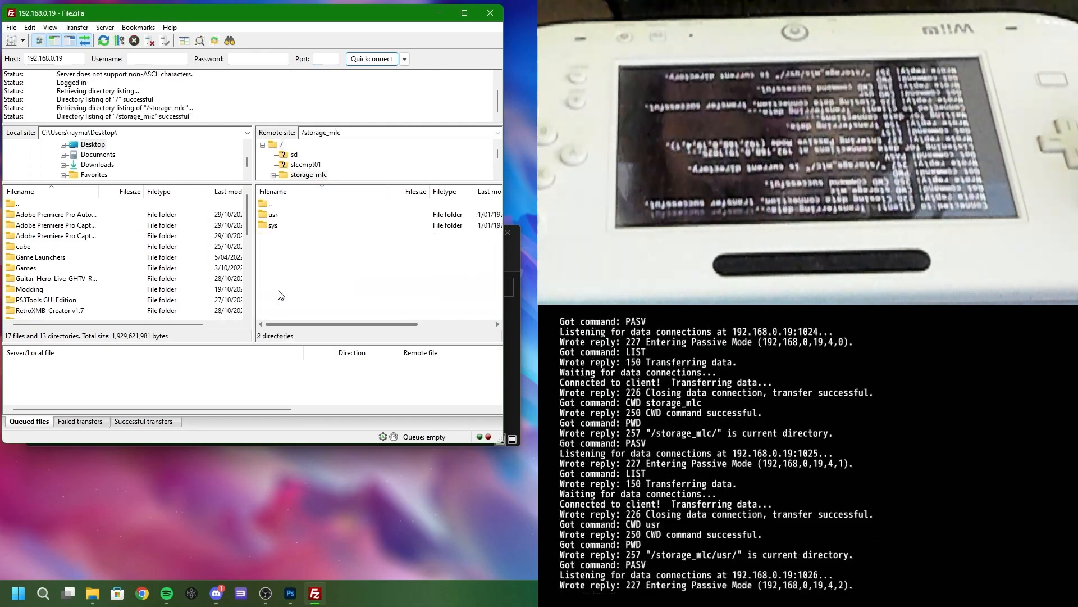
double_click(277, 225)
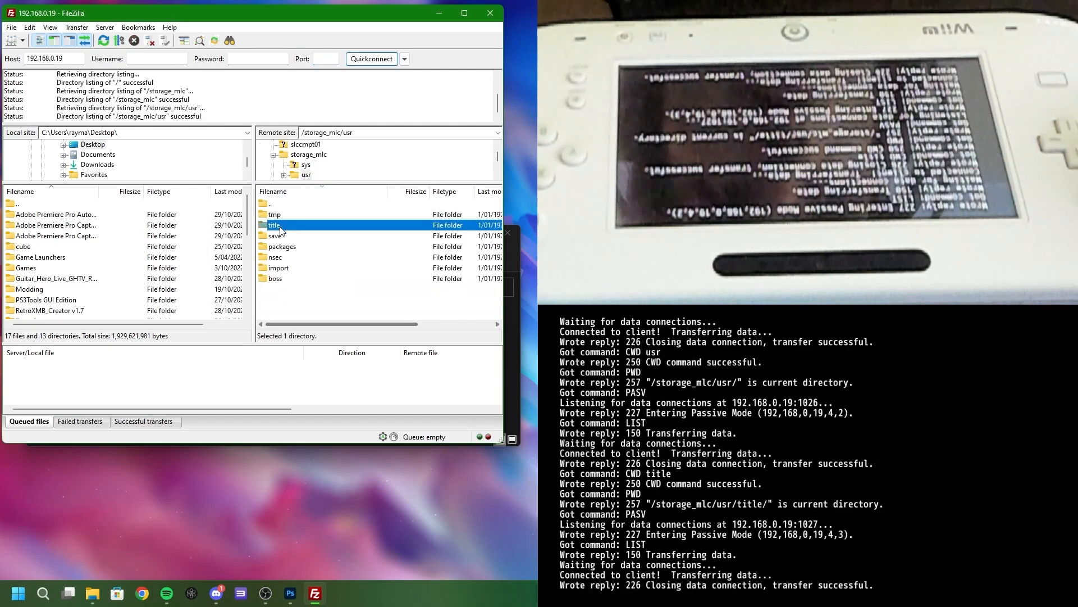
double_click(275, 224)
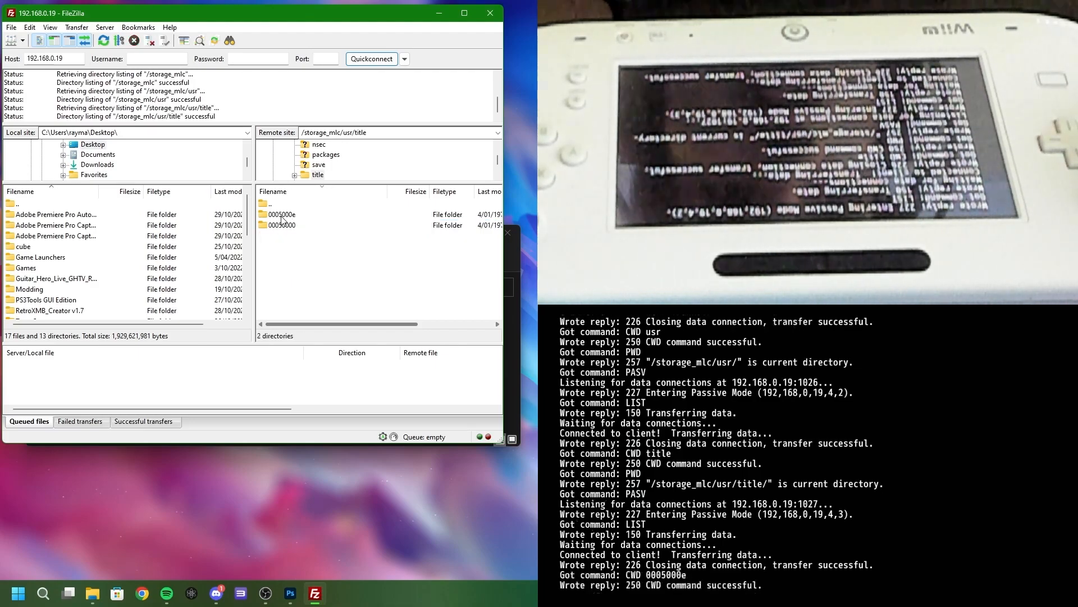
double_click(281, 214)
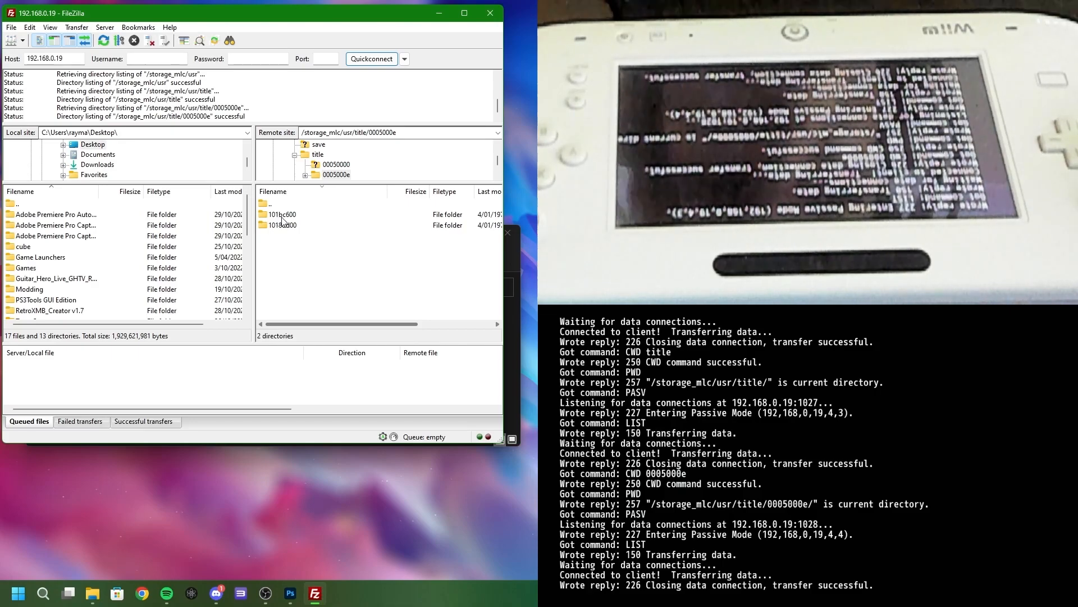
double_click(281, 214)
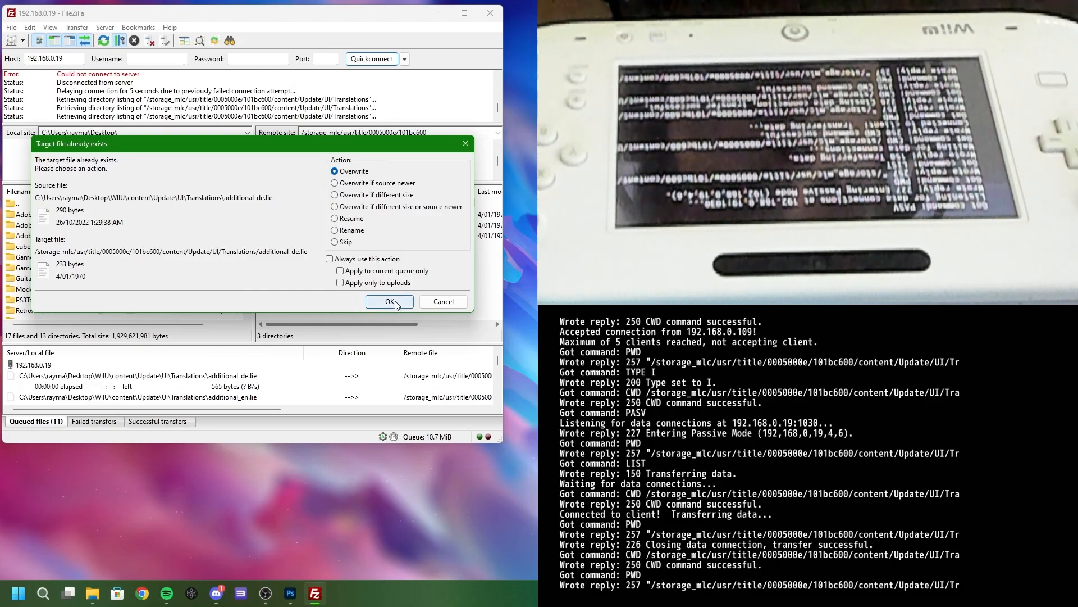
Overwrite additional_de.lie and de.xml, then open content/Update/Configs to receive ConfigDemonware.xml.
left_click(389, 301)
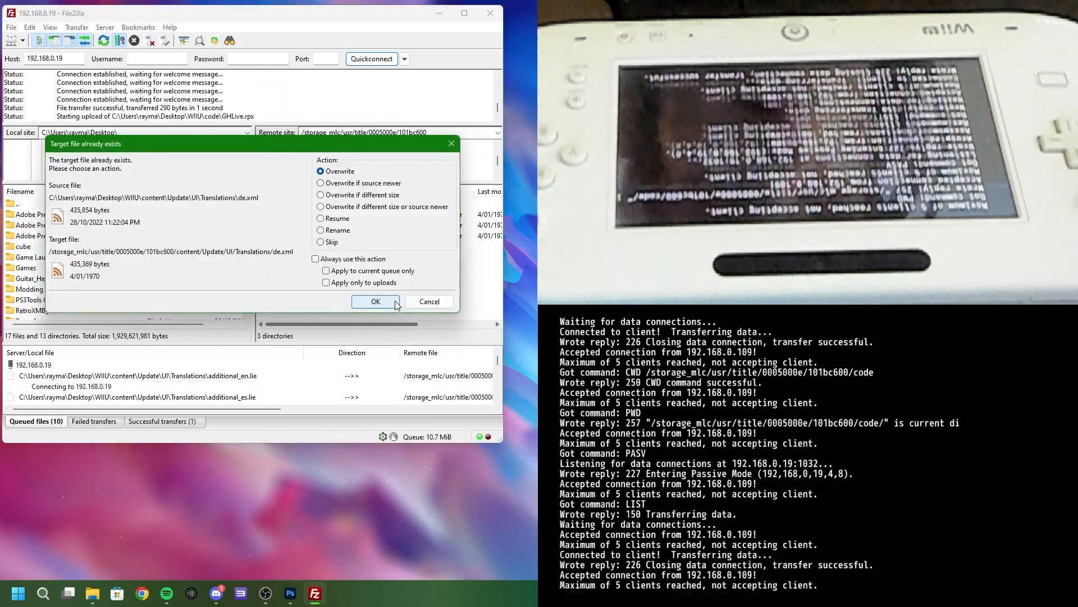
left_click(376, 301)
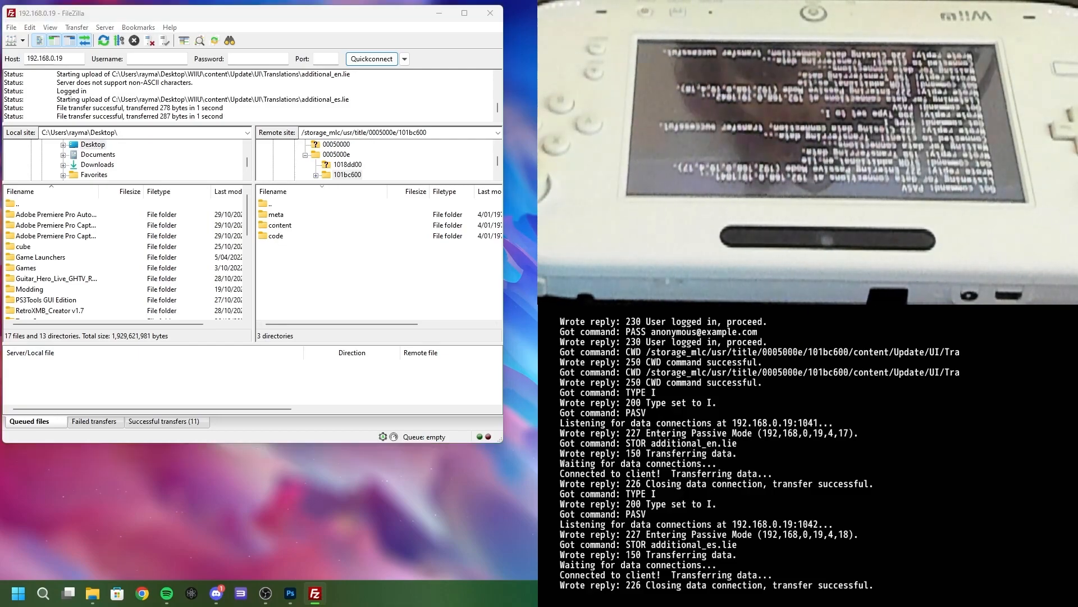
double_click(279, 225)
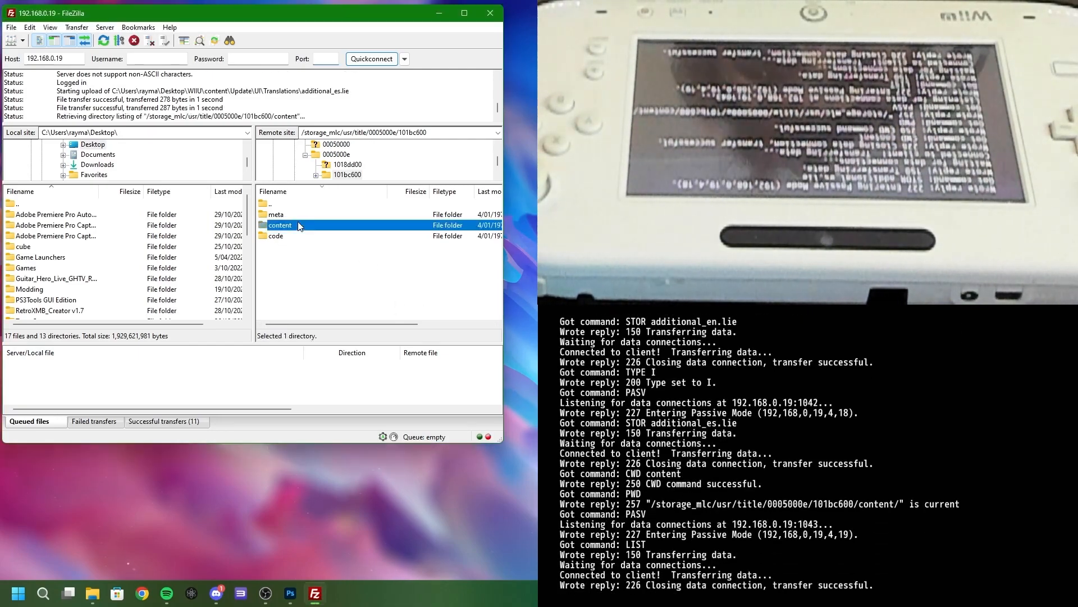
double_click(279, 225)
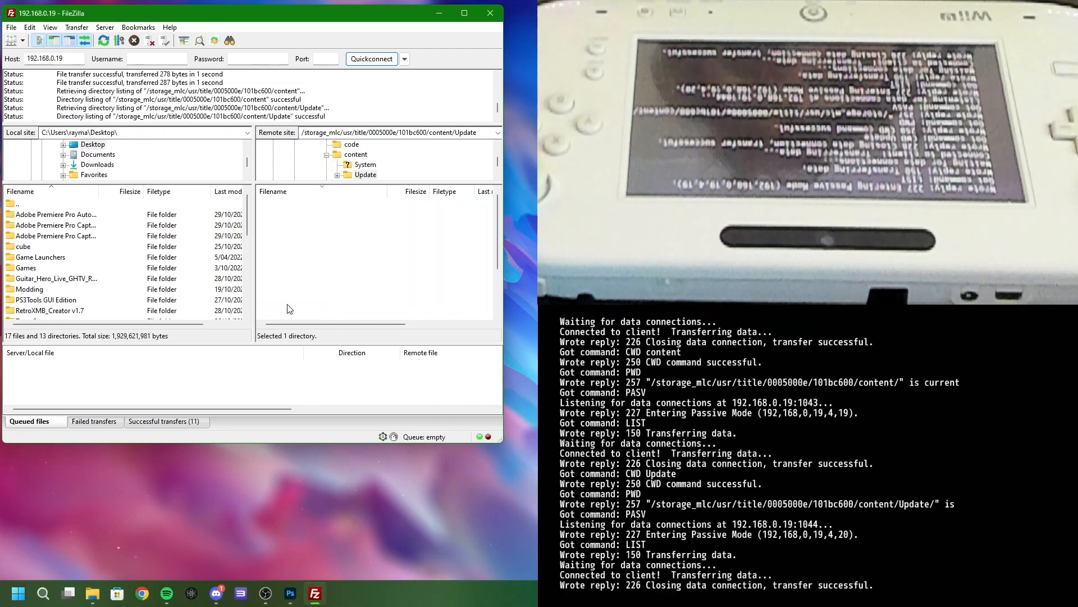
double_click(365, 174)
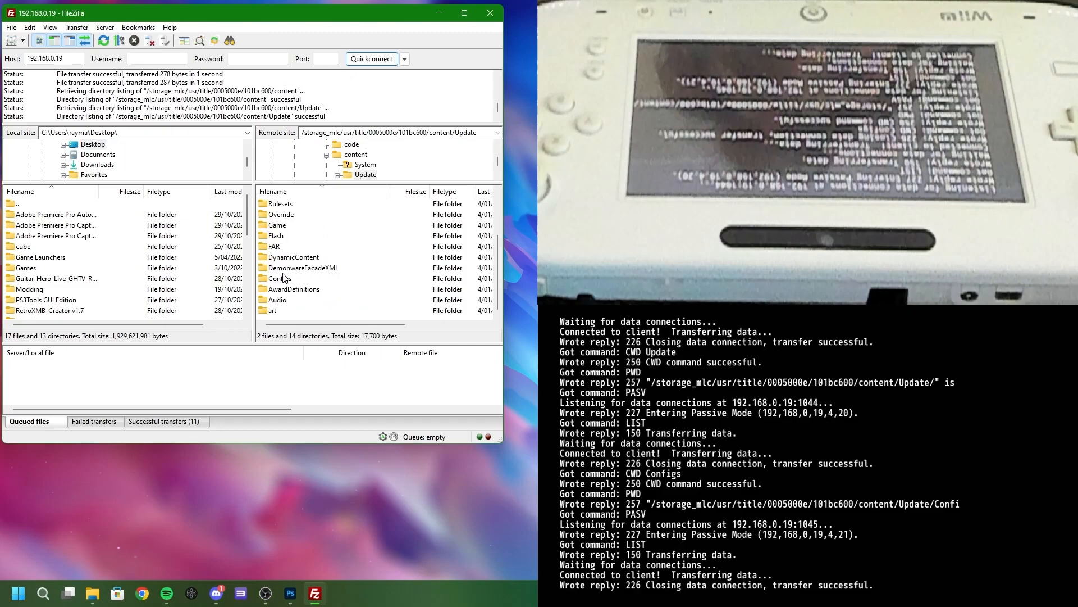
double_click(285, 278)
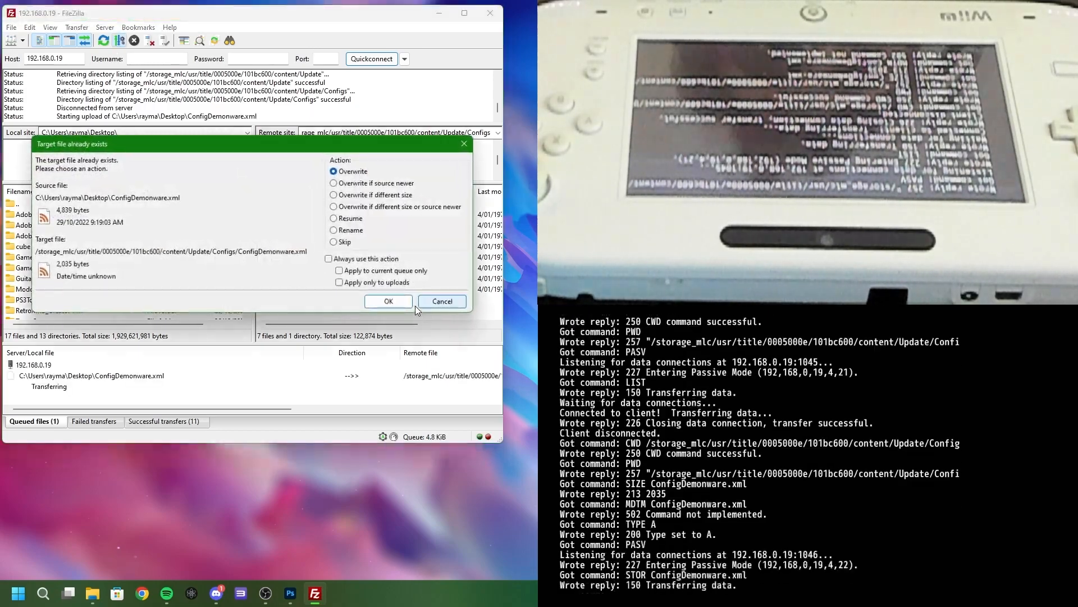
Confirm Overwrite so ConfigDemonware.xml replaces the file in content/Update/Configs.
left_click(389, 301)
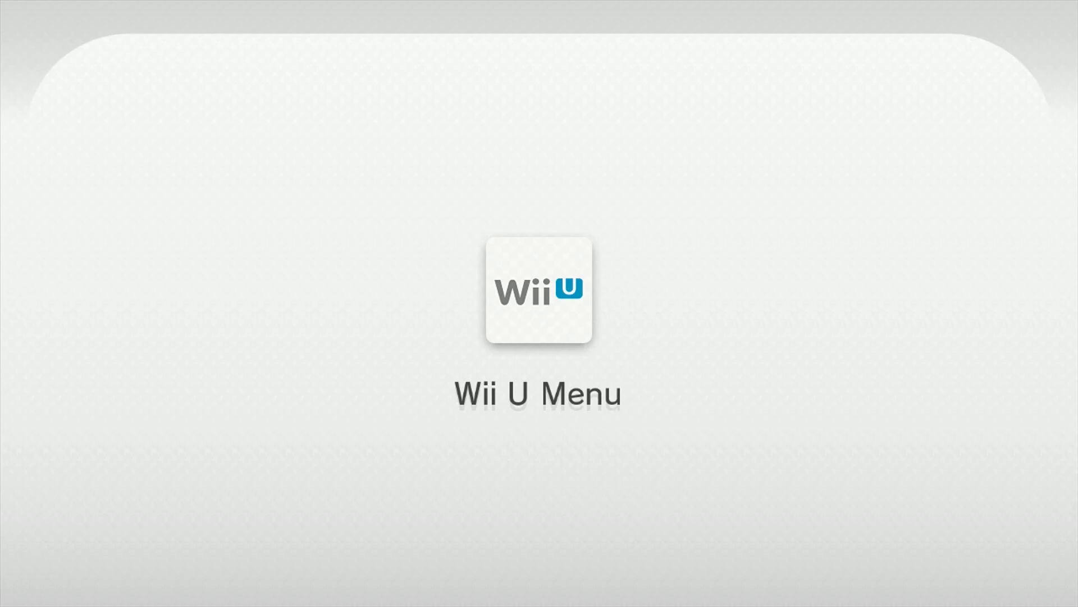
Launch Guitar Hero Live from the Wii U Menu and choose YES to create the GHTV cache.
left_click(538, 290)
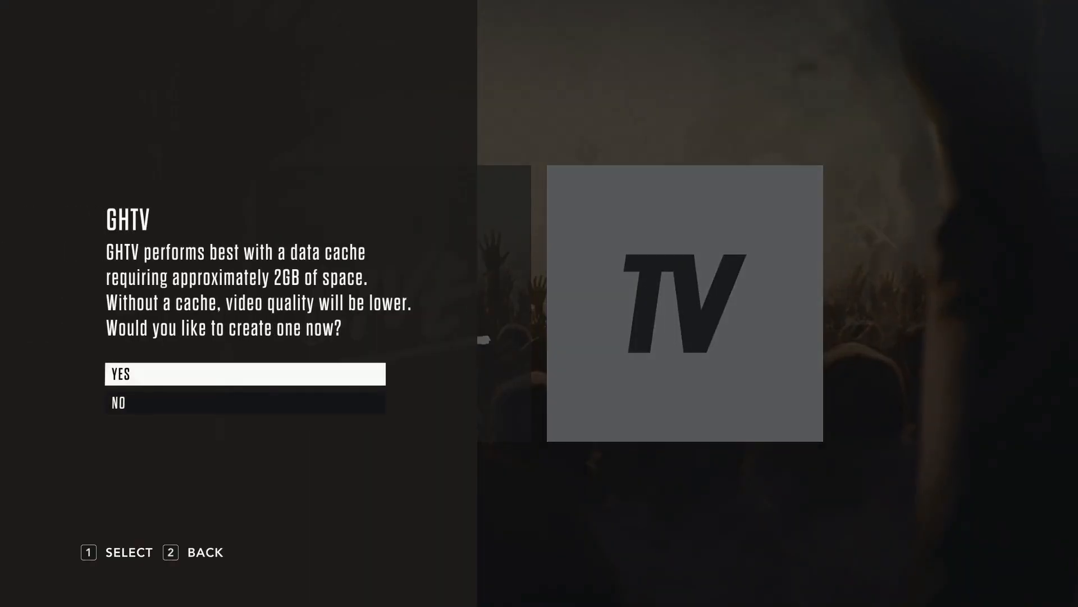
left_click(245, 373)
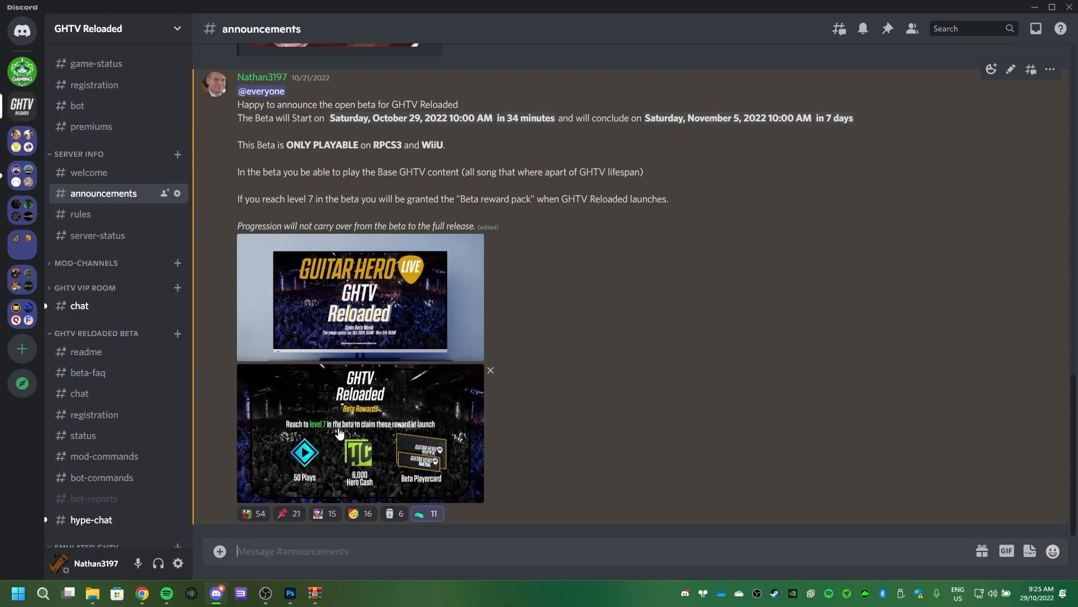
Enlarge the Beta Rewards image from the #announcements post in the image viewer.
left_click(360, 431)
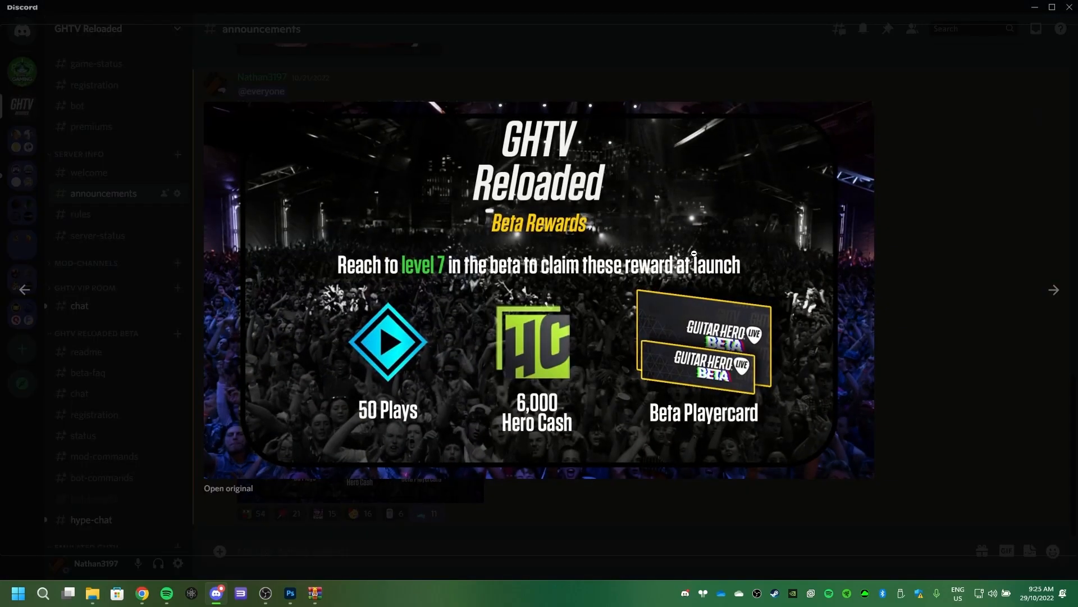